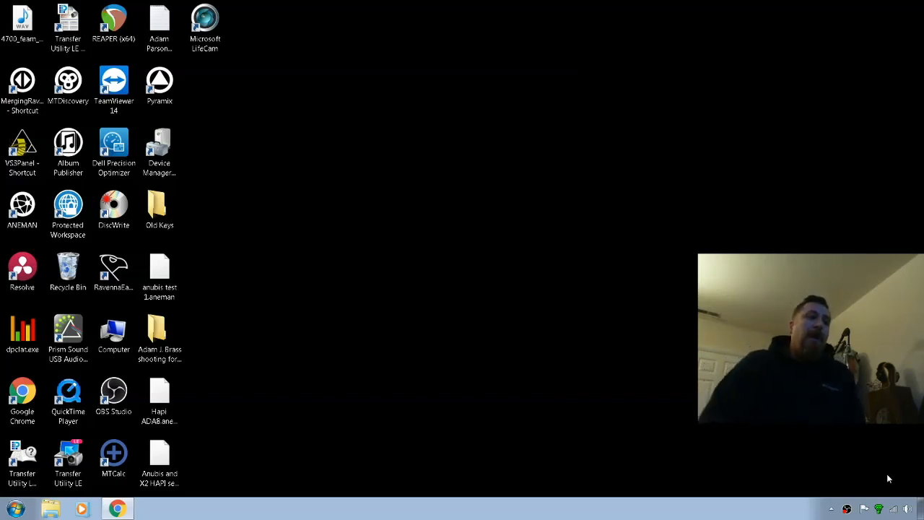
Launch the Virtual Studio settings panel from the VS3Panel desktop shortcut.
{"action": "double_click", "coordinate": [21, 144]}
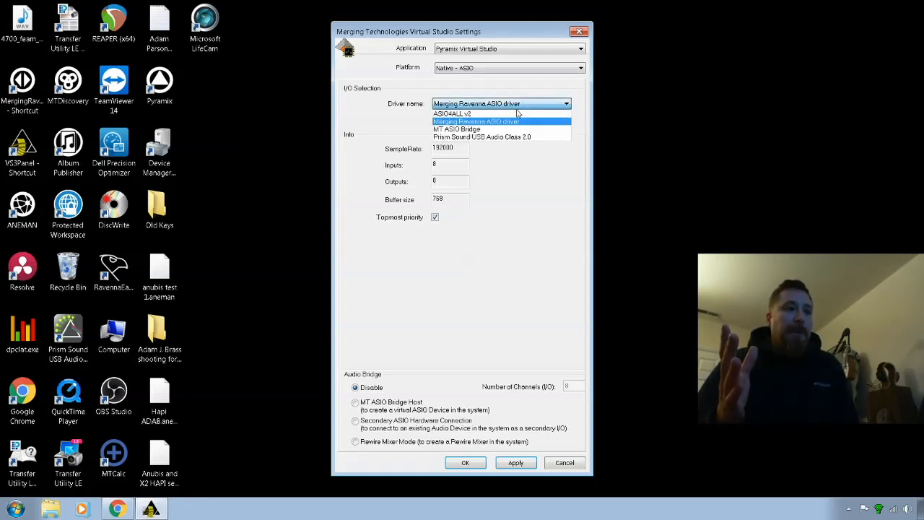
{"action": "mouse_move", "coordinate": [509, 49]}
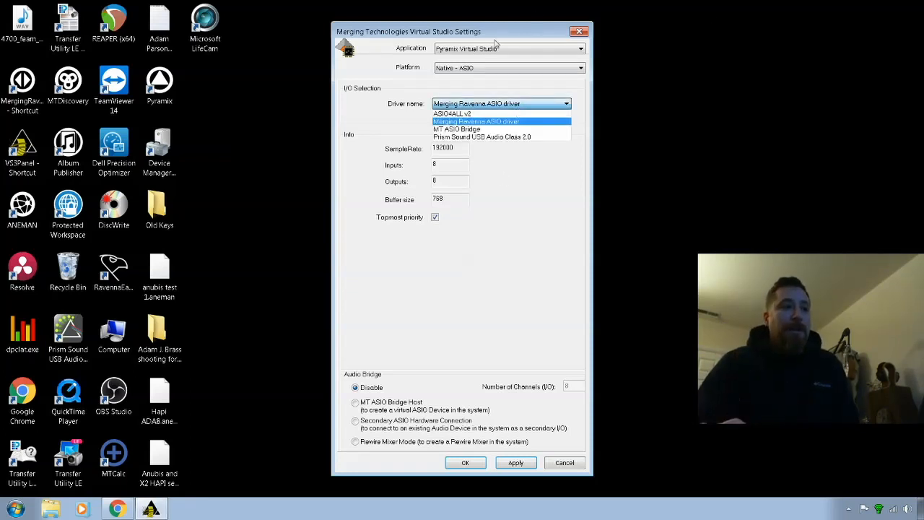
Keep Pyramix Virtual Studio and the Merging Ravenna ASIO driver selected, then cancel without changes.
{"action": "left_click", "coordinate": [578, 49]}
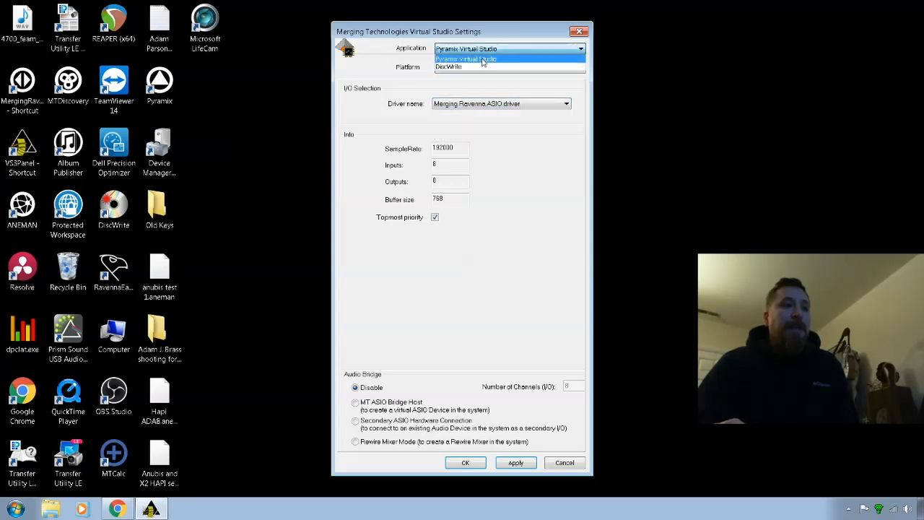
{"action": "left_click", "coordinate": [484, 58]}
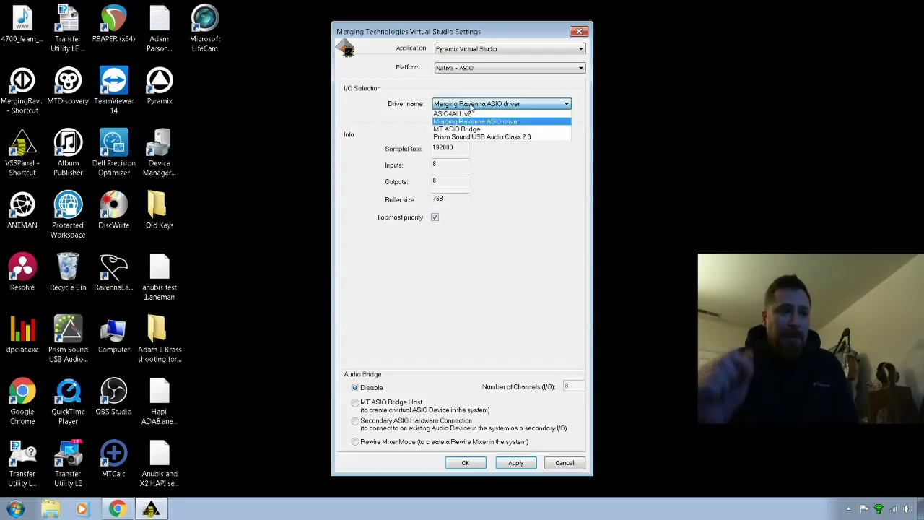
{"action": "left_click", "coordinate": [473, 121]}
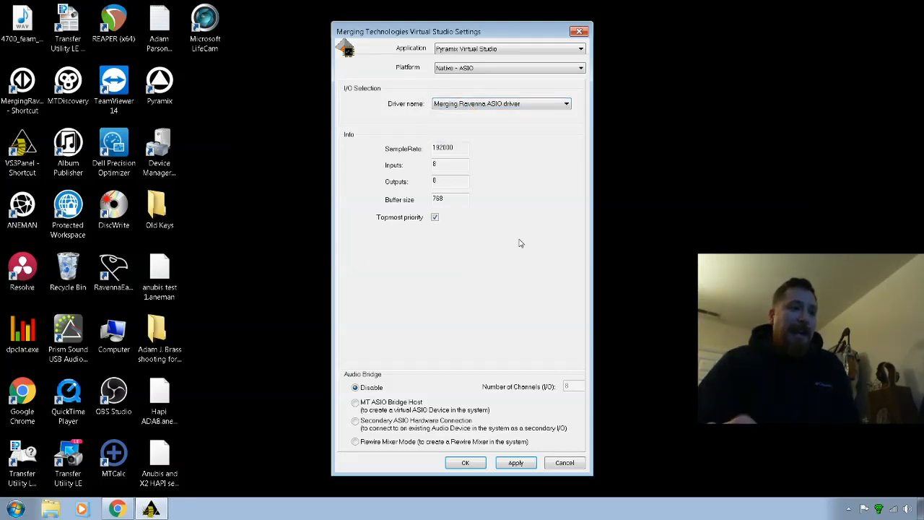
{"action": "mouse_move", "coordinate": [491, 95]}
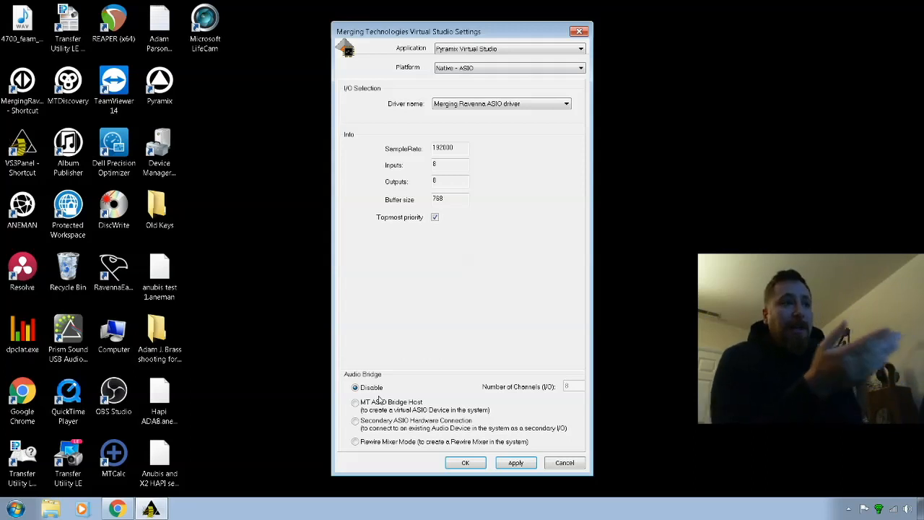
{"action": "mouse_move", "coordinate": [606, 474]}
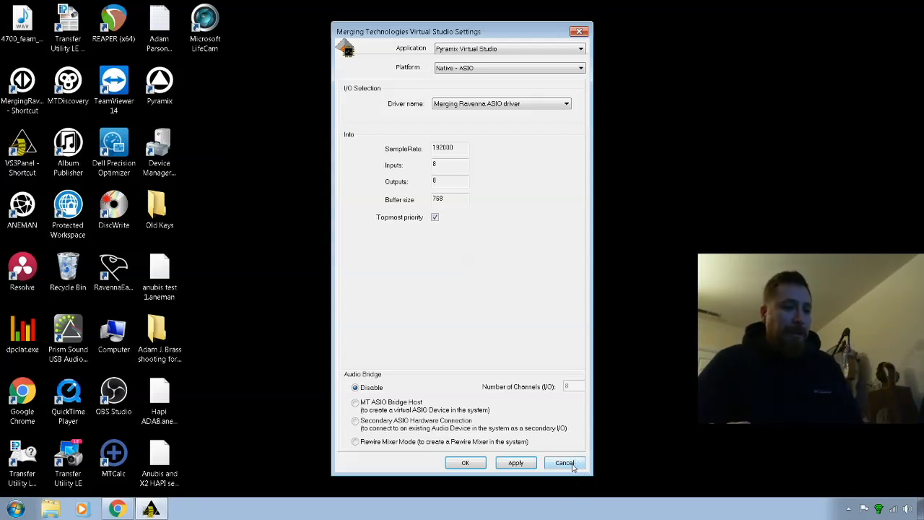
{"action": "left_click", "coordinate": [564, 463]}
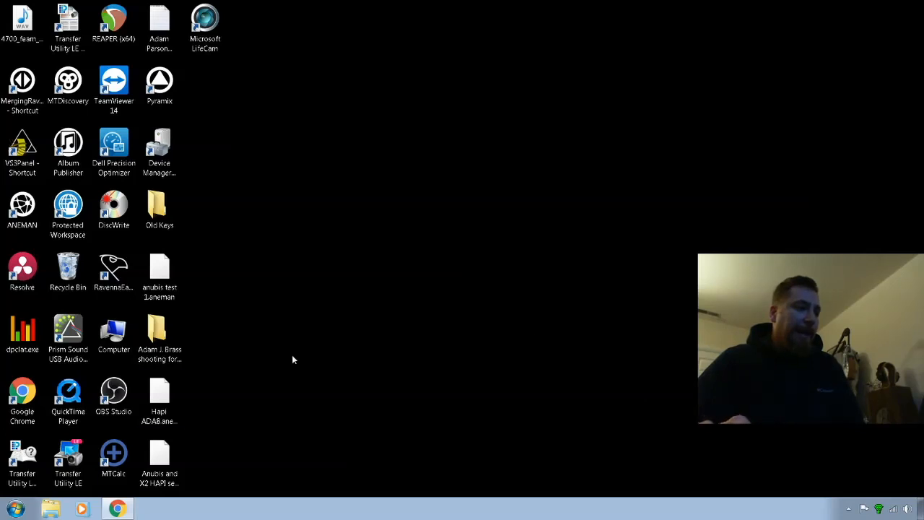
Launch MT Discovery and locate the Hapi_90899 entry under RAVENNA Devices > Horus.
{"action": "left_click", "coordinate": [68, 82]}
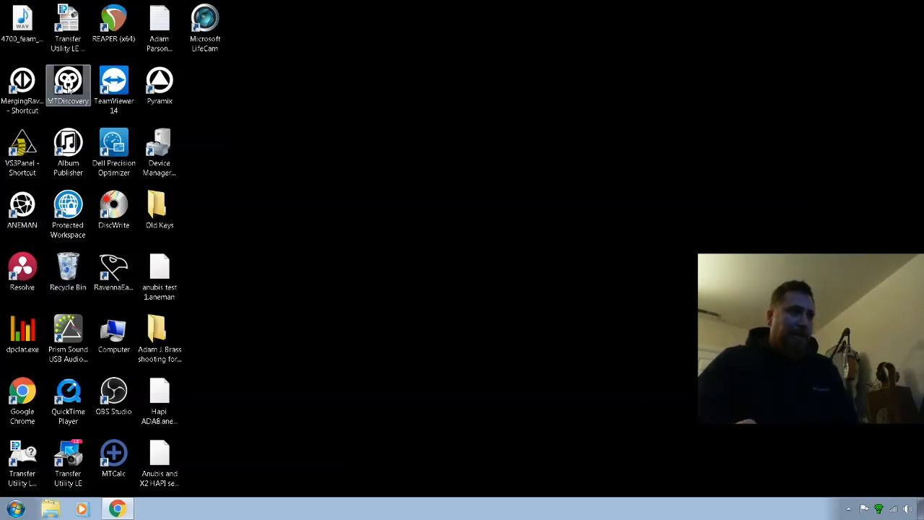
{"action": "double_click", "coordinate": [67, 81]}
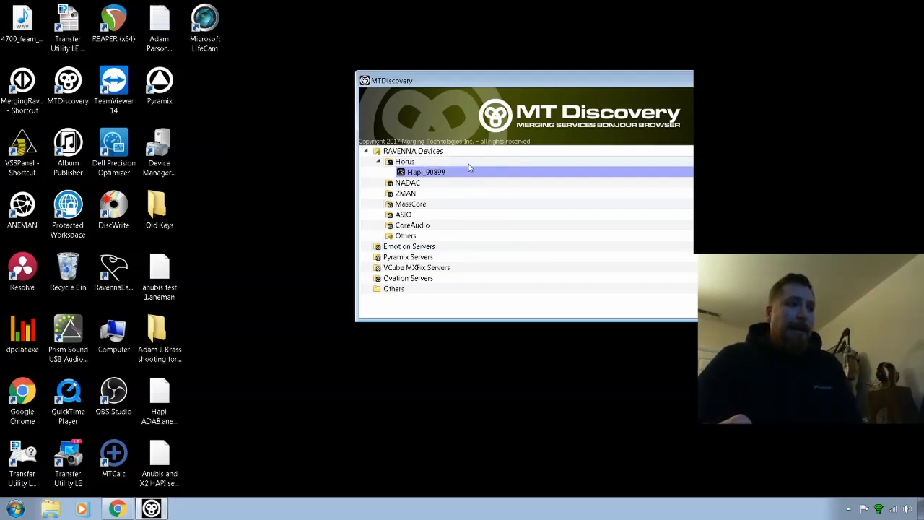
{"action": "double_click", "coordinate": [426, 171]}
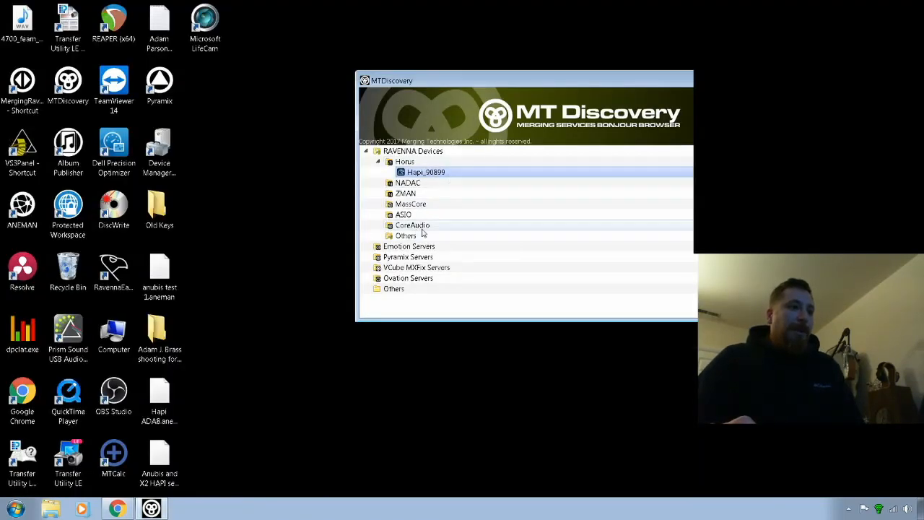
{"action": "mouse_move", "coordinate": [640, 224]}
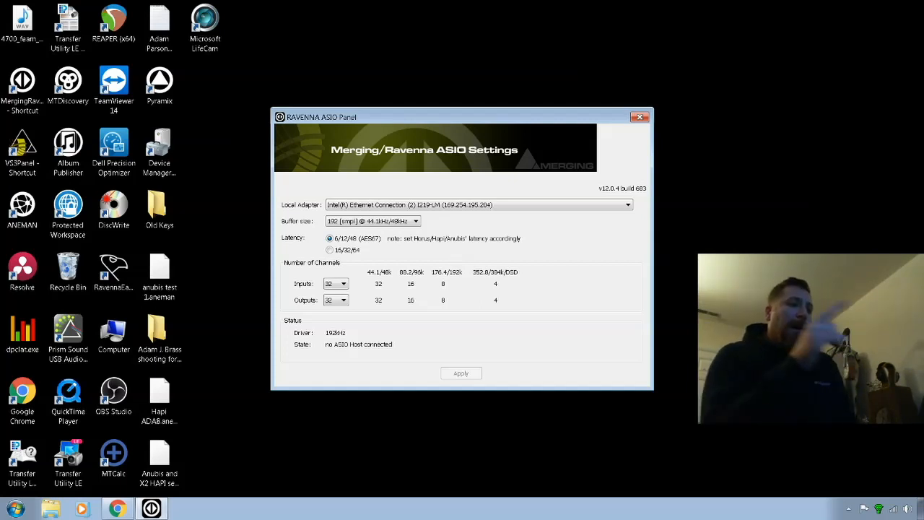
Leave the ASIO input channel count at 32 and close the RAVENNA ASIO panel.
{"action": "left_click", "coordinate": [347, 283]}
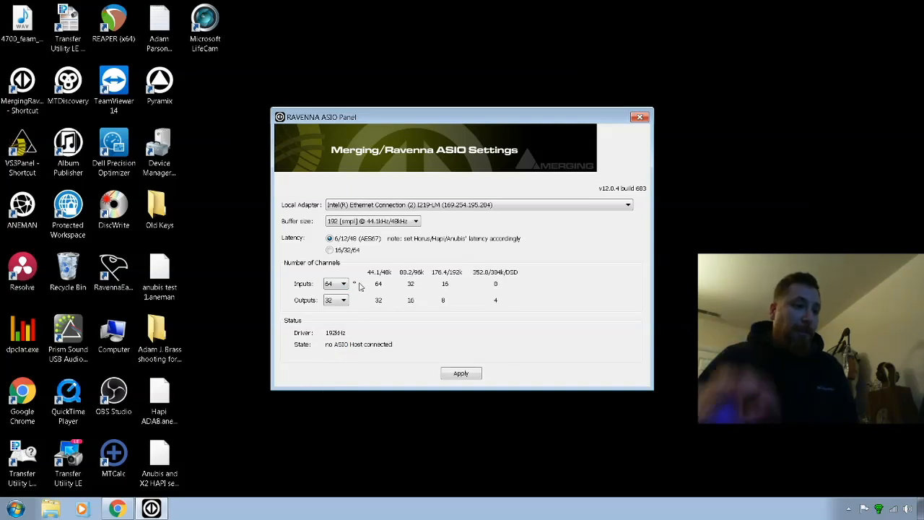
{"action": "left_click", "coordinate": [344, 283]}
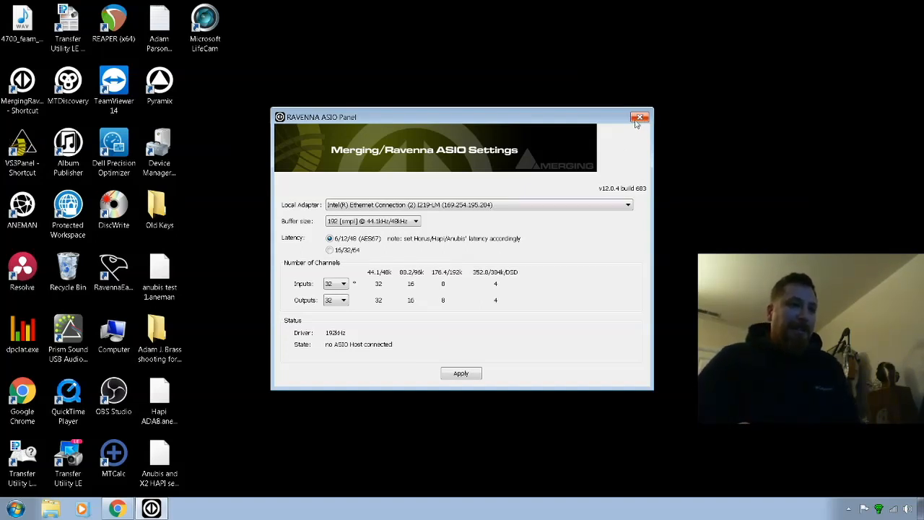
{"action": "left_click", "coordinate": [637, 116]}
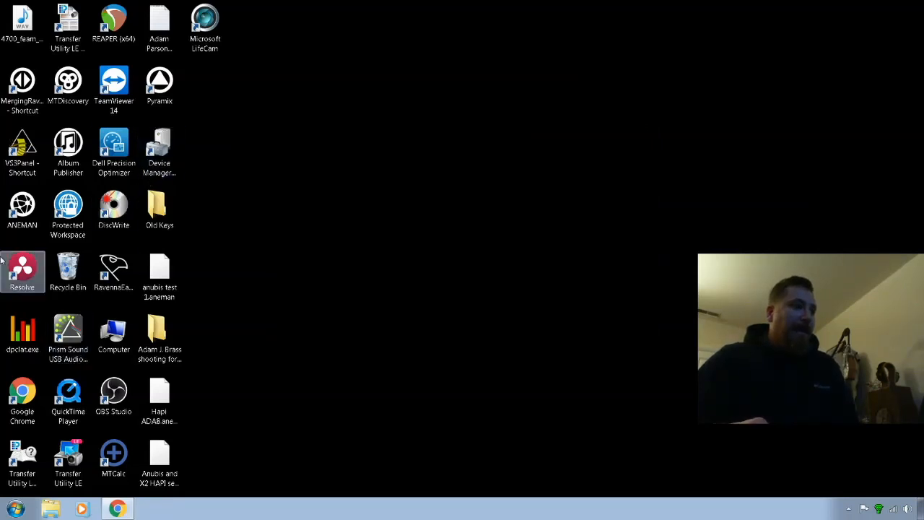
{"action": "mouse_move", "coordinate": [769, 457]}
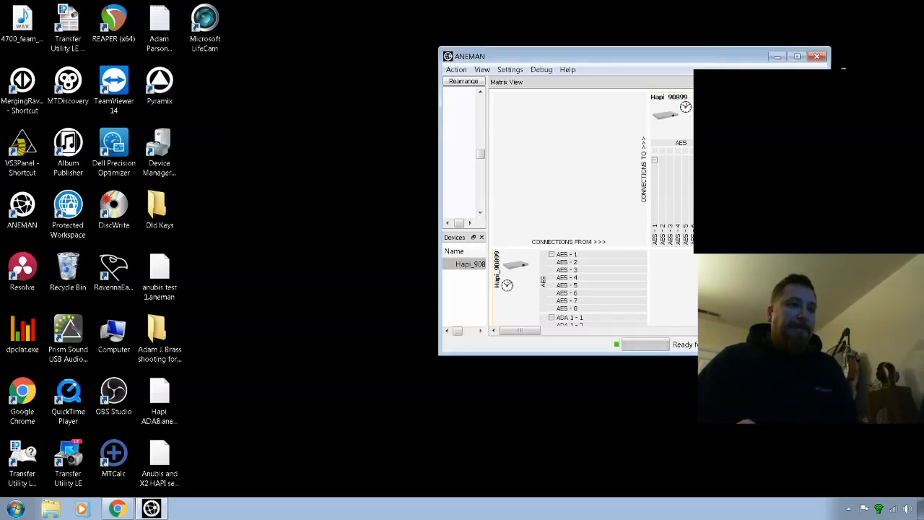
Maximize the ANEMAN window to show the Hapi_90899 connection matrix.
{"action": "left_click", "coordinate": [796, 55]}
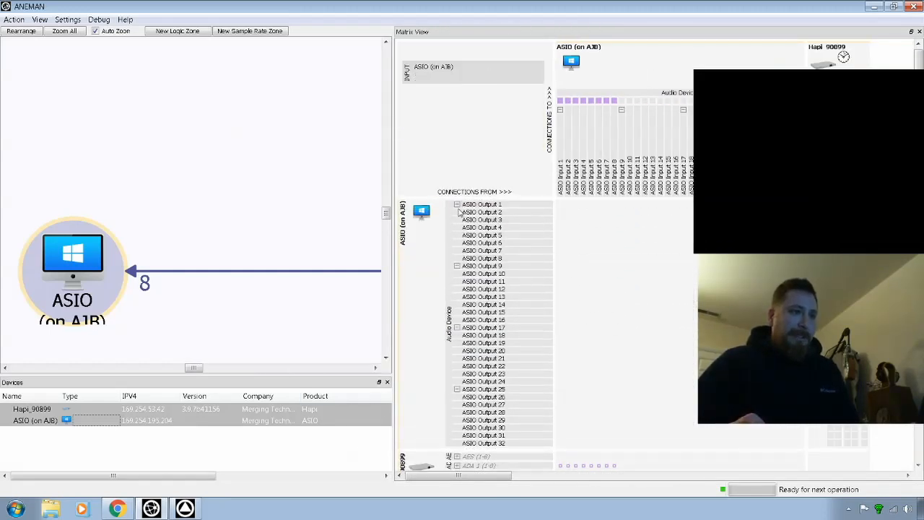
Collapse the extra ASIO output groups and expand the Hapi AES columns, then start clearing connections from the Action menu.
{"action": "left_click", "coordinate": [457, 388]}
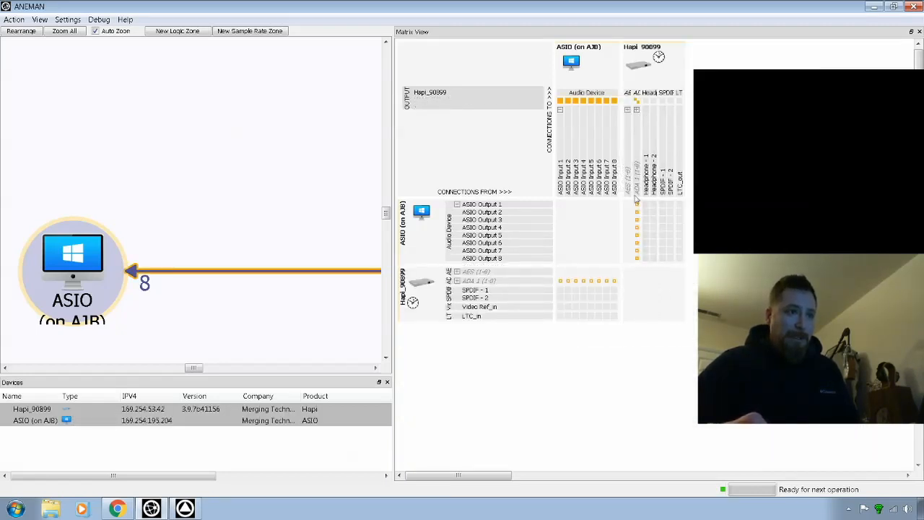
{"action": "left_click", "coordinate": [457, 280]}
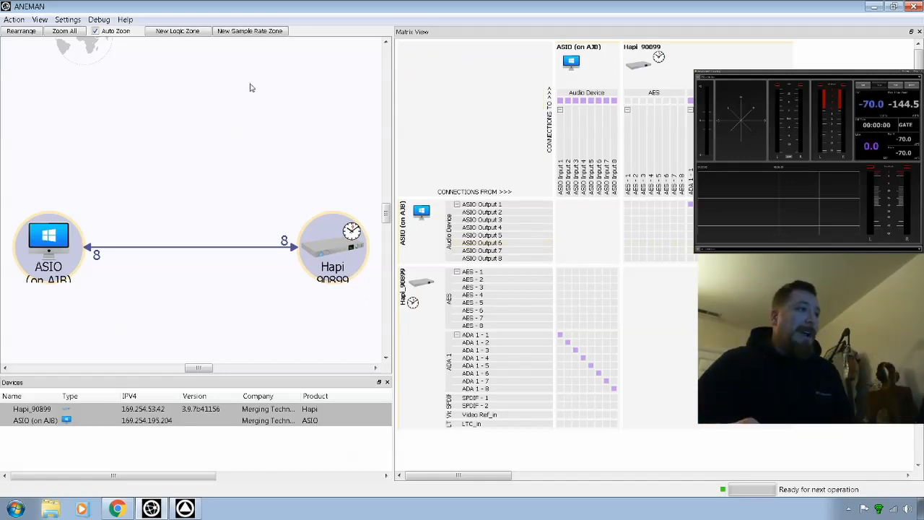
{"action": "left_click", "coordinate": [44, 19]}
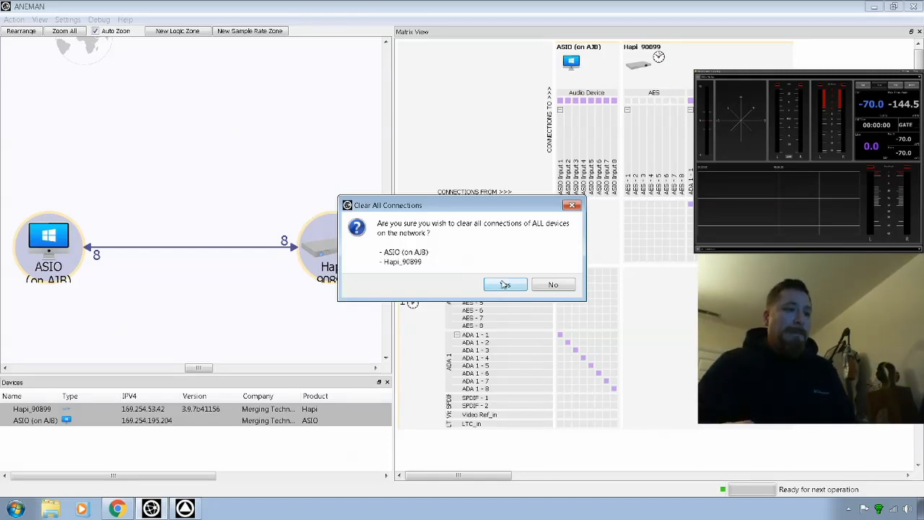
Confirm clearing every connection between the ASIO device and Hapi_90899.
{"action": "left_click", "coordinate": [504, 284]}
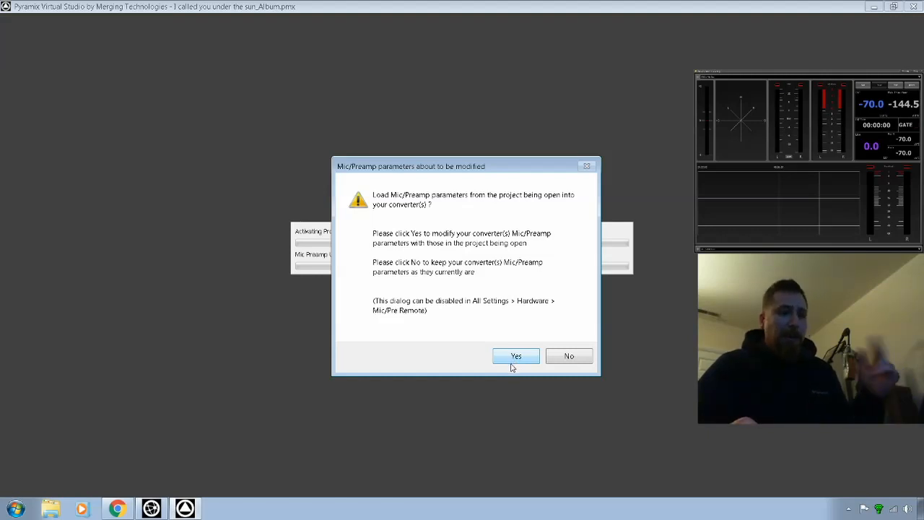
Answer Yes to load the project's Mic/Preamp parameters into the converter.
{"action": "left_click", "coordinate": [516, 356]}
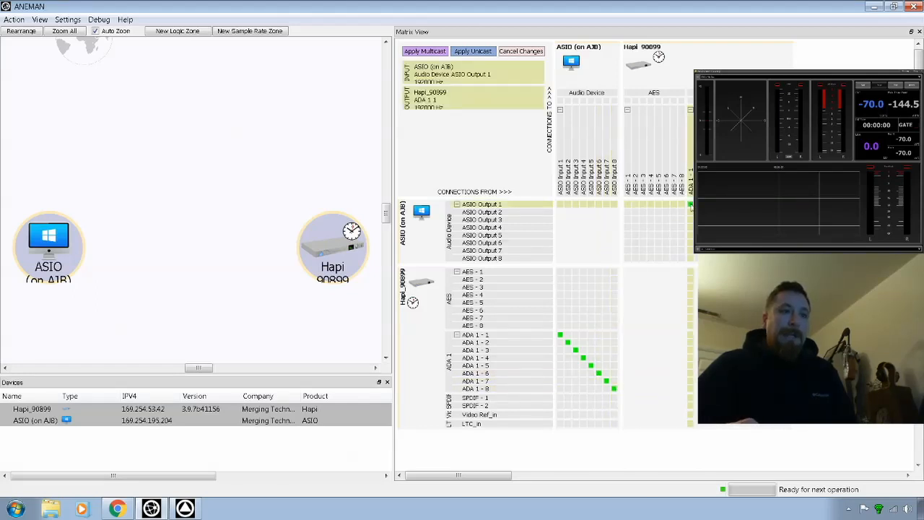
Set a crosspoint routing ASIO Output 1 into Hapi ADA 1 channel 1.
{"action": "left_click", "coordinate": [480, 235]}
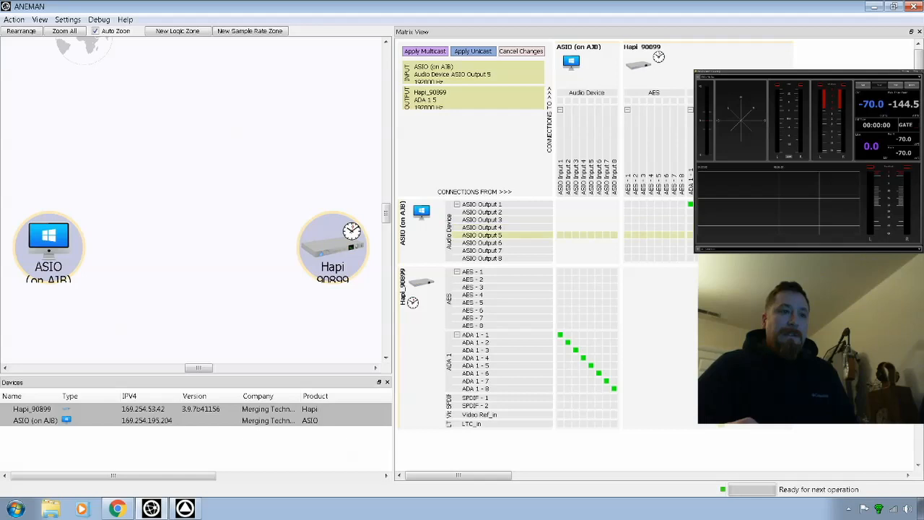